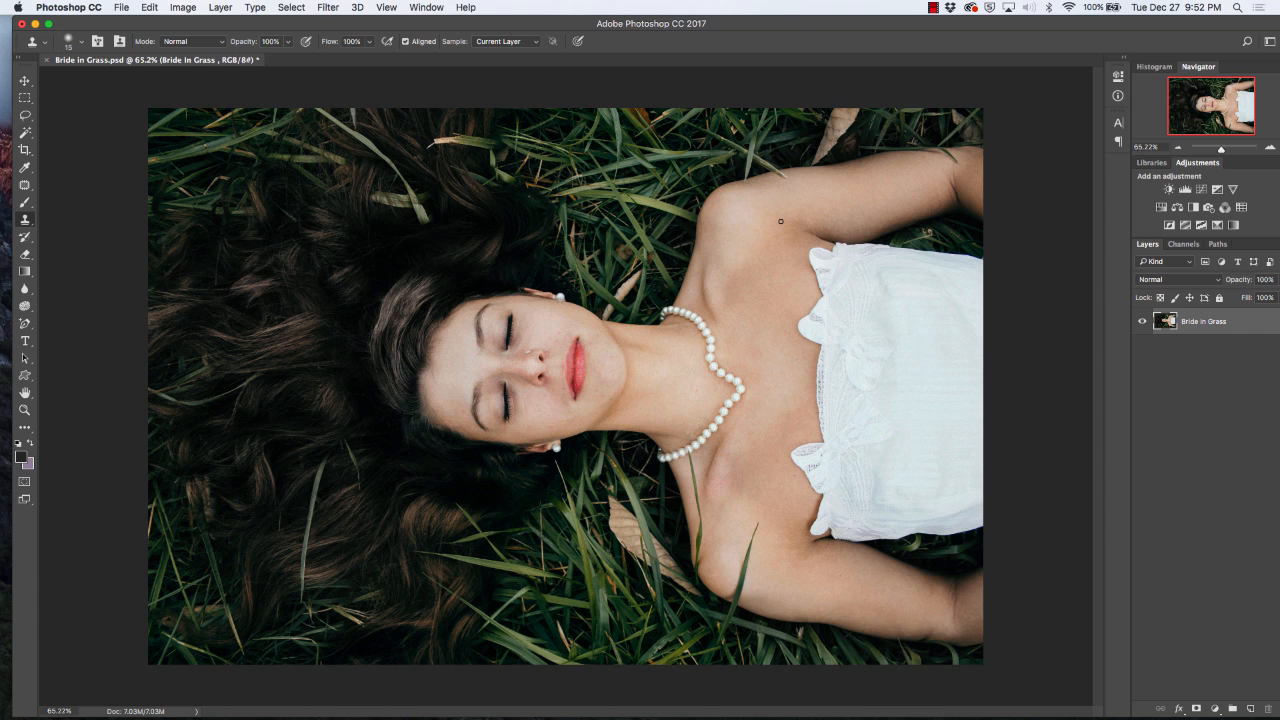
# Duplicate the Bride in Grass layer and hide the original layer
pyautogui.press('cmd+j')
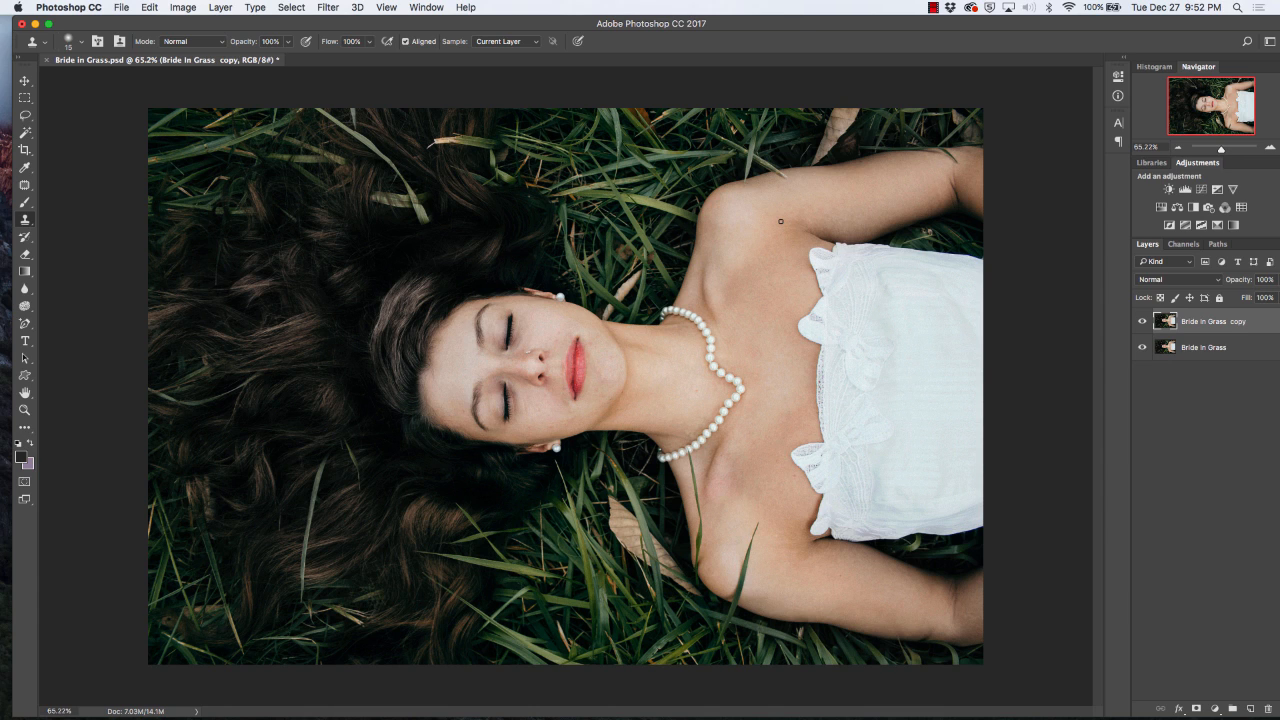
pyautogui.click(1142, 347)
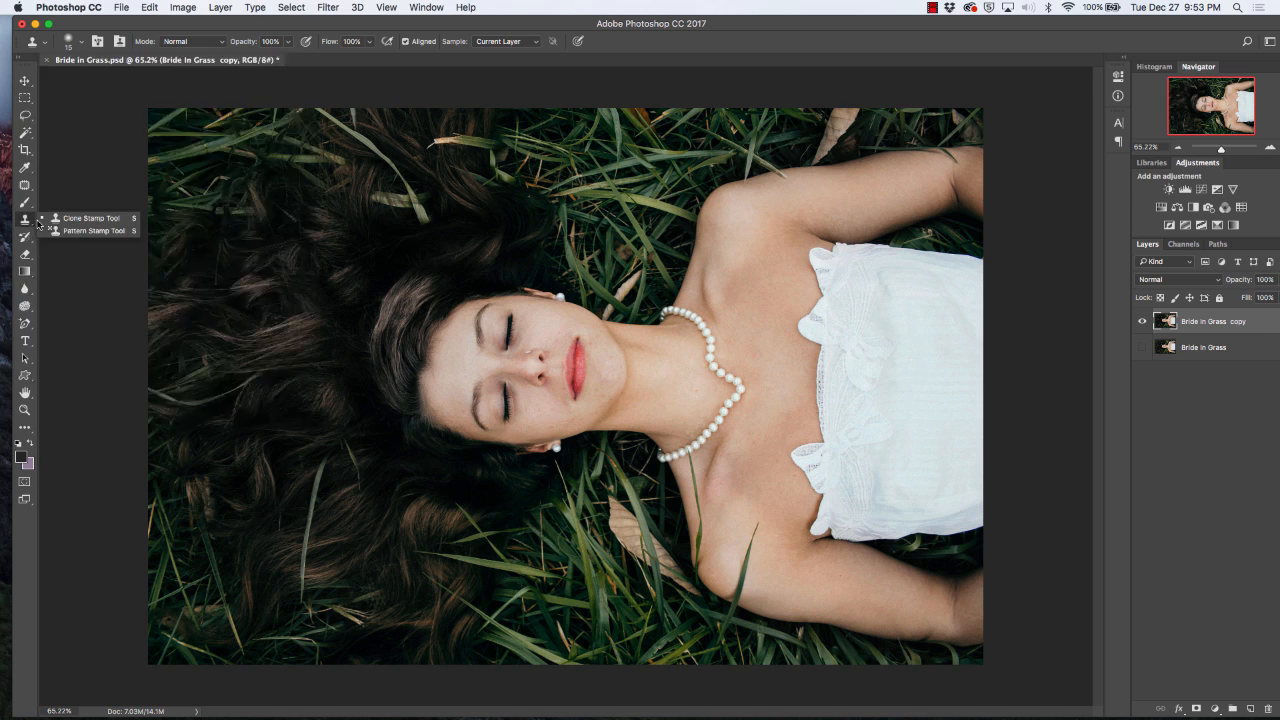
# Switch to the Clone Stamp tool with a 10 px, 0% hardness brush
pyautogui.click(67, 41)
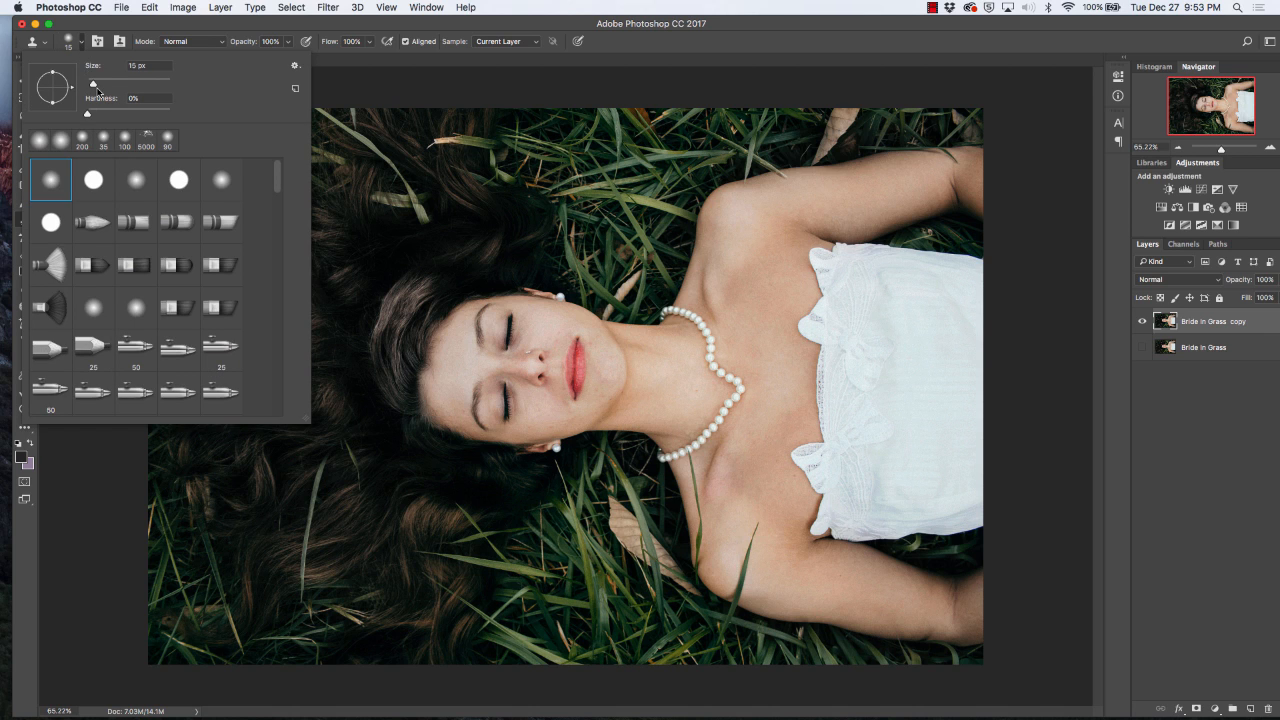
pyautogui.moveTo(94, 84)
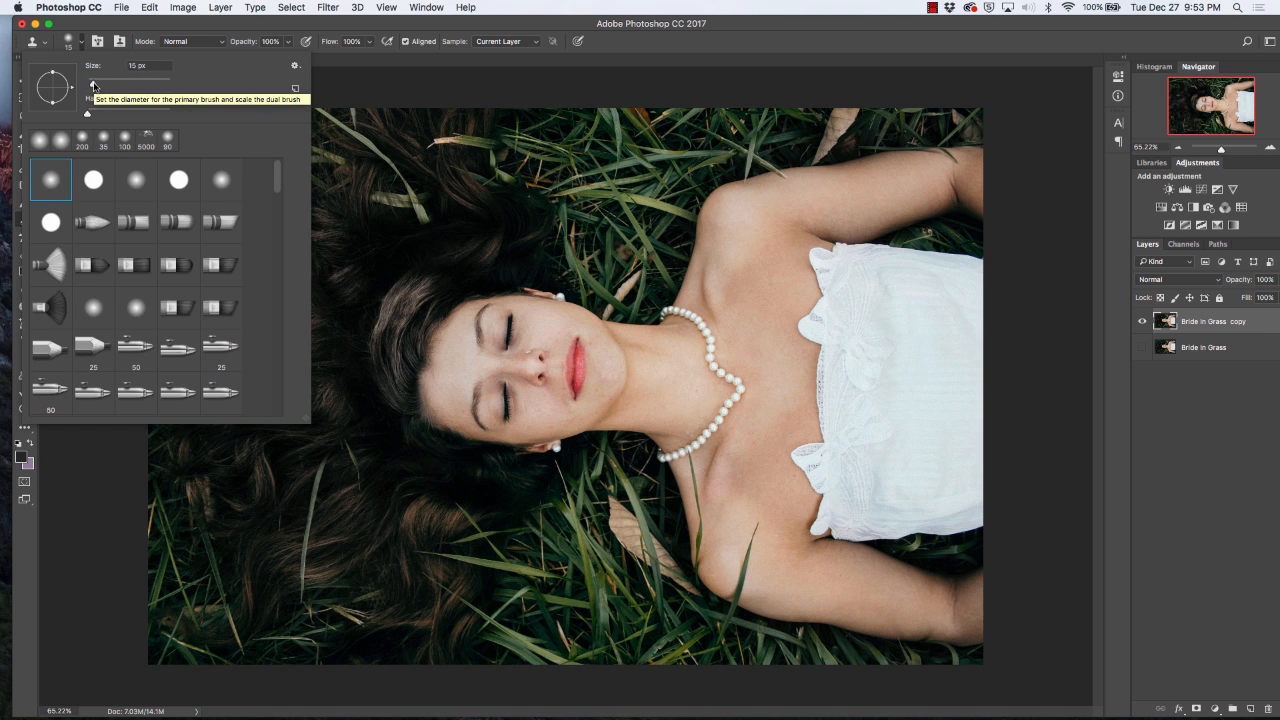
pyautogui.moveTo(88, 117)
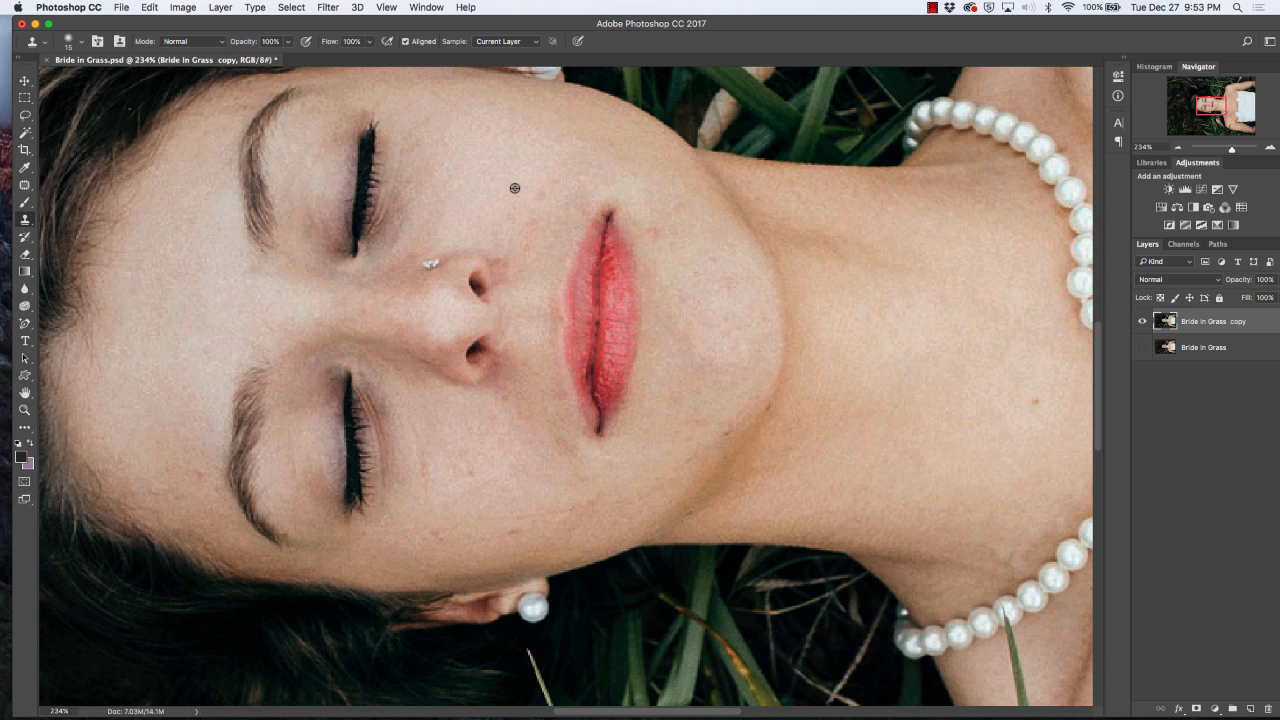
pyautogui.moveTo(542, 191)
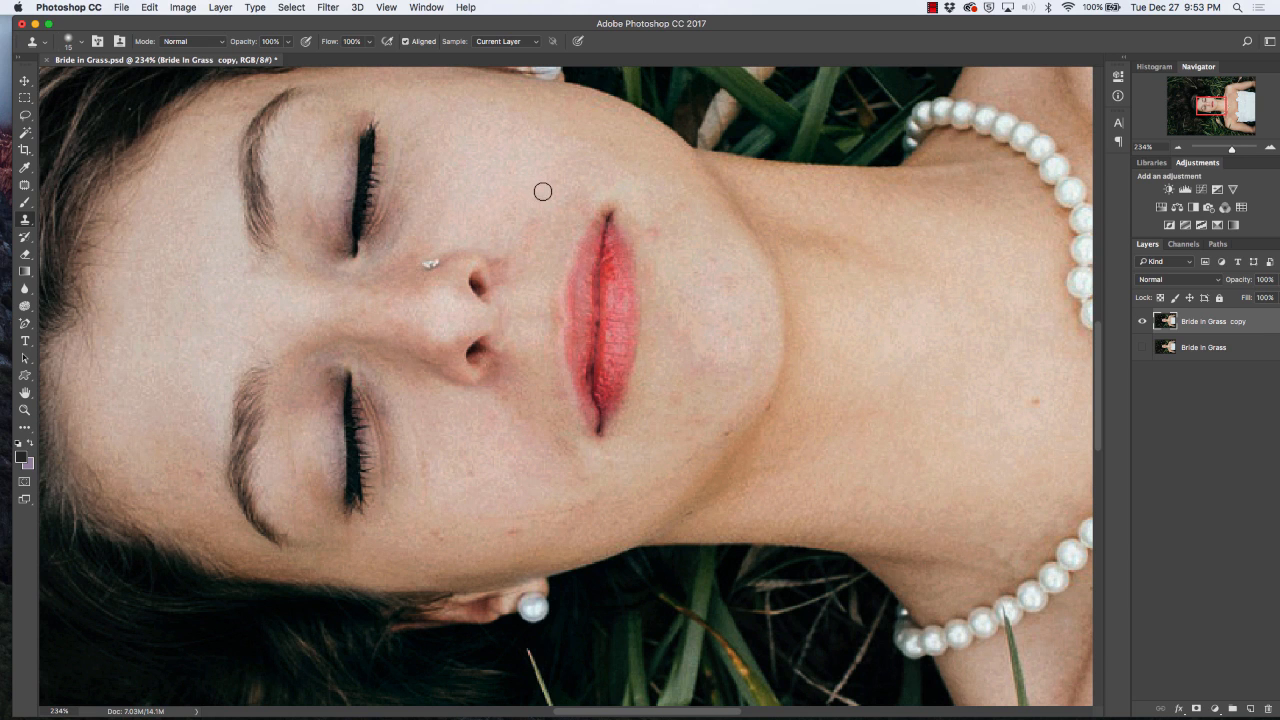
pyautogui.moveTo(540, 194)
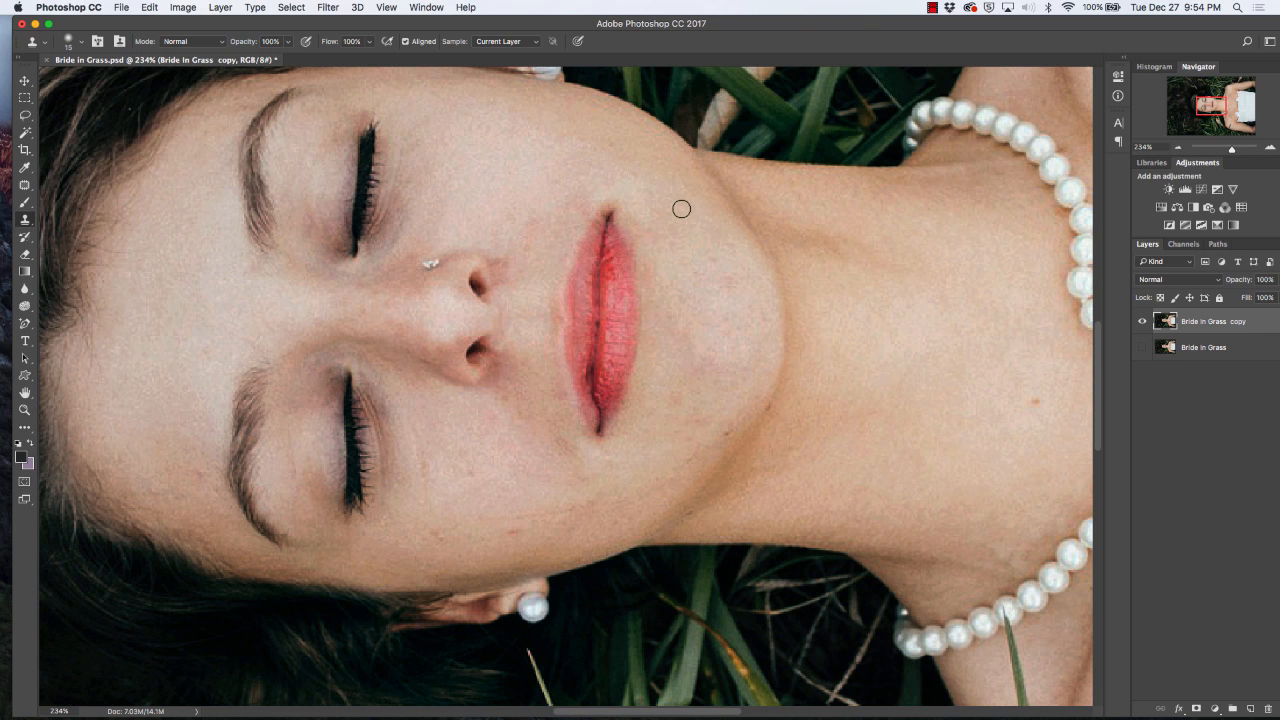
pyautogui.moveTo(777, 389)
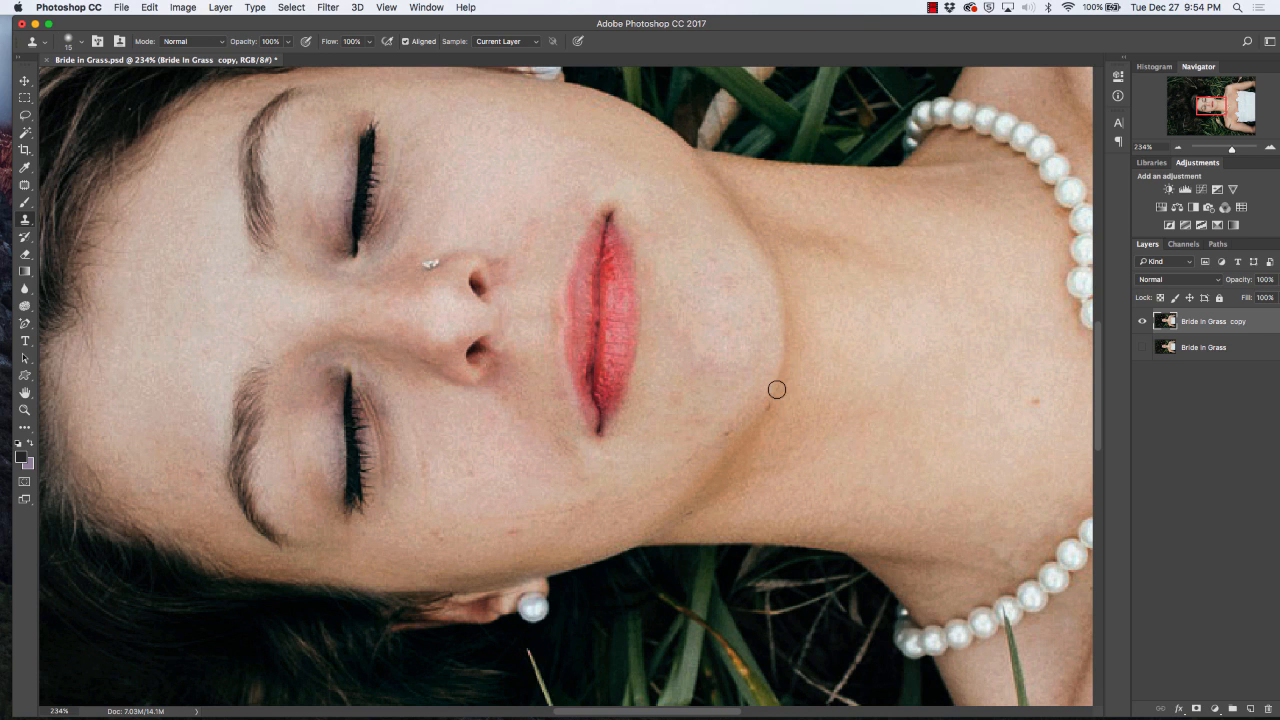
pyautogui.moveTo(1025, 374)
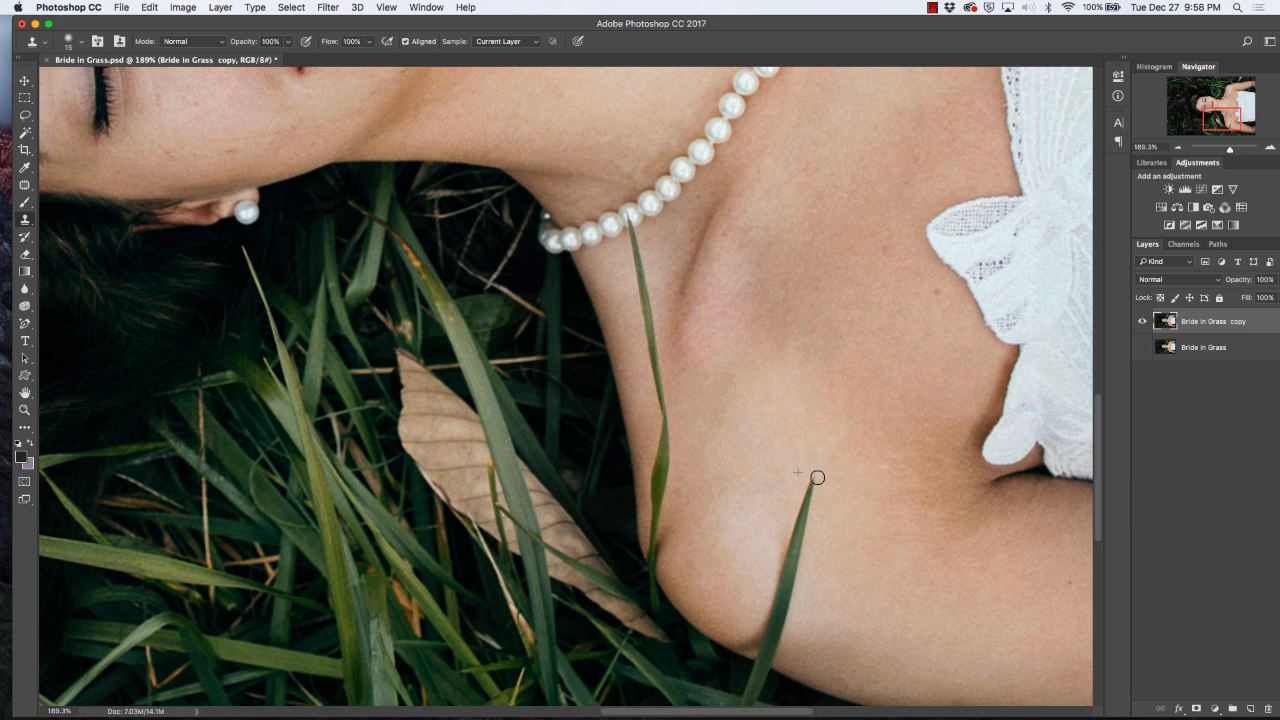
pyautogui.moveTo(802, 510)
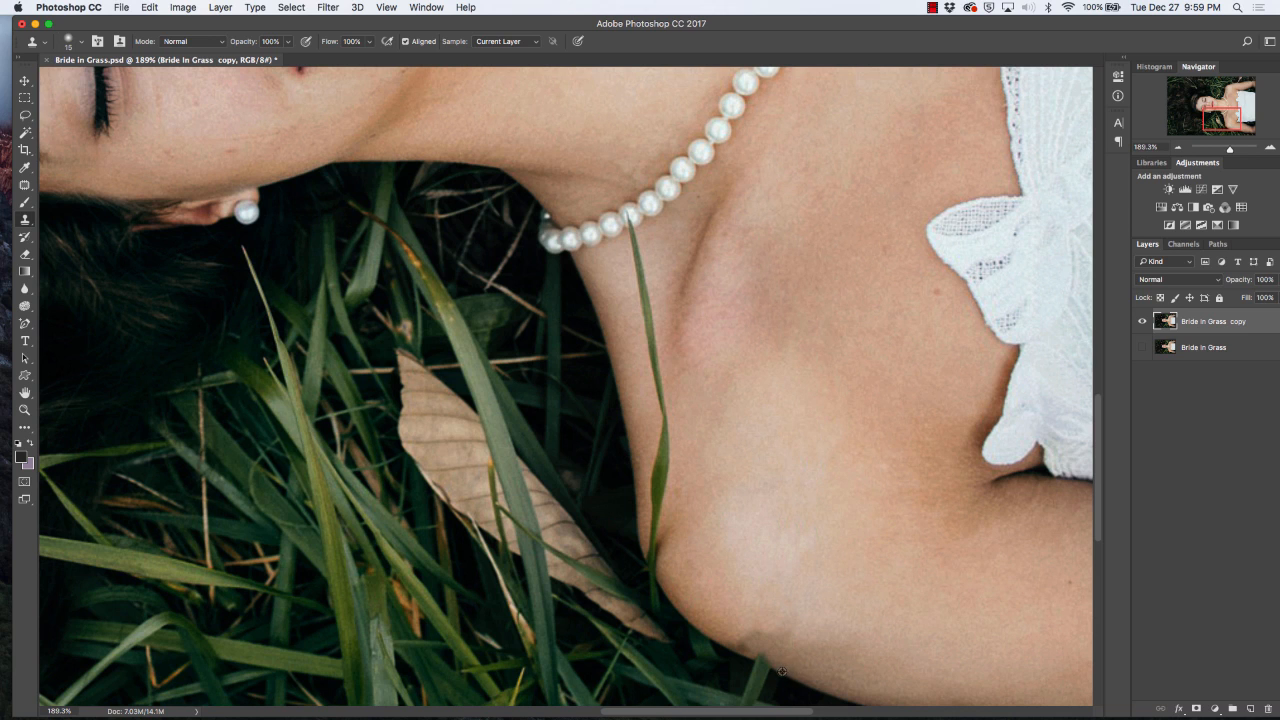
pyautogui.moveTo(770, 668)
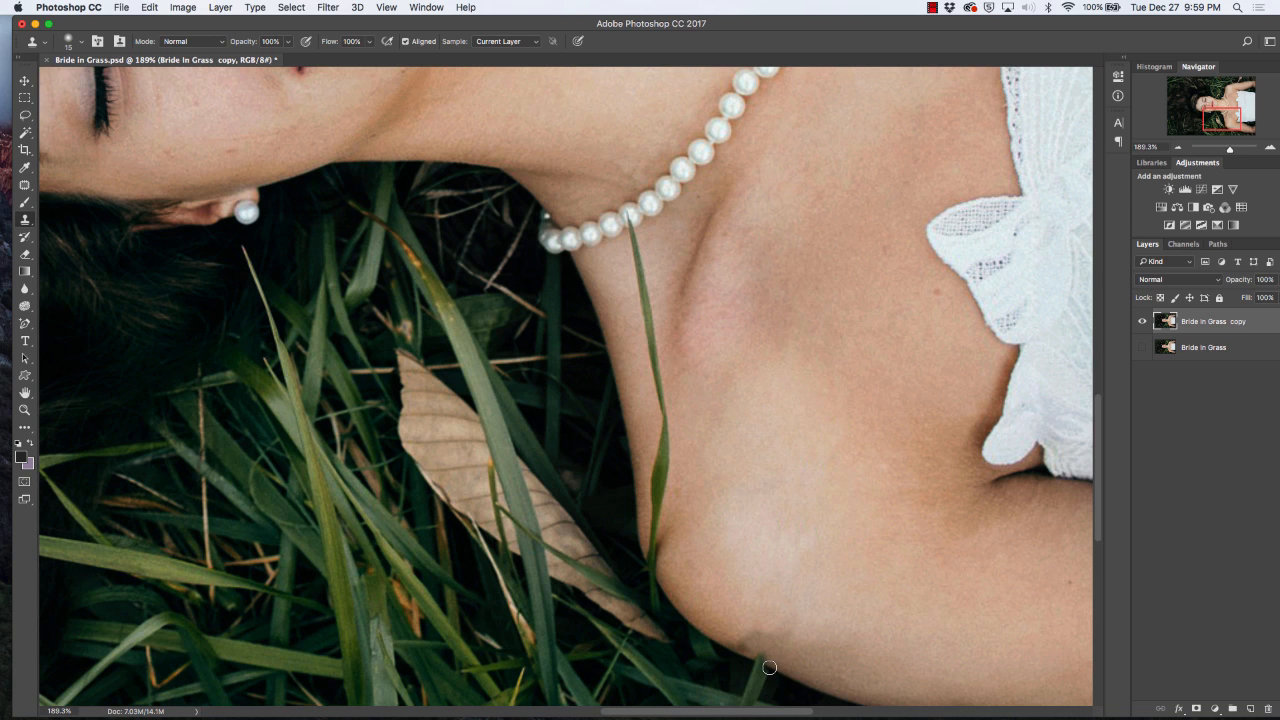
pyautogui.moveTo(758, 661)
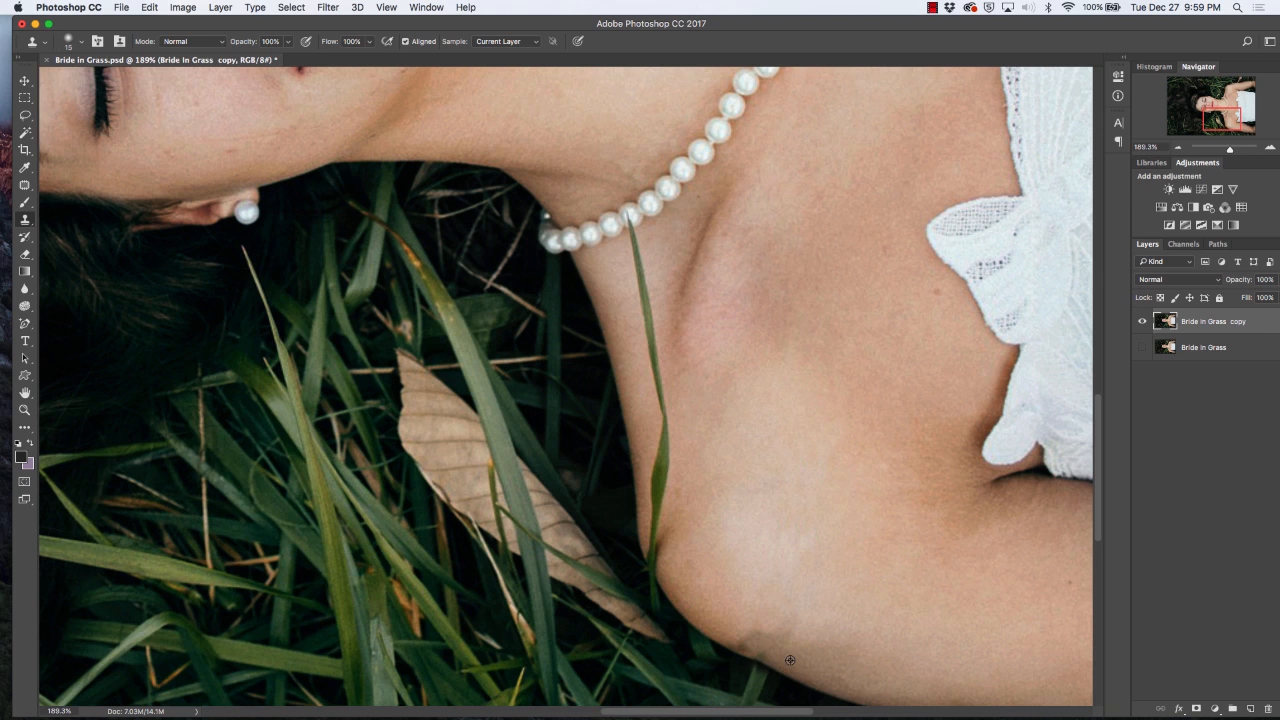
pyautogui.moveTo(761, 654)
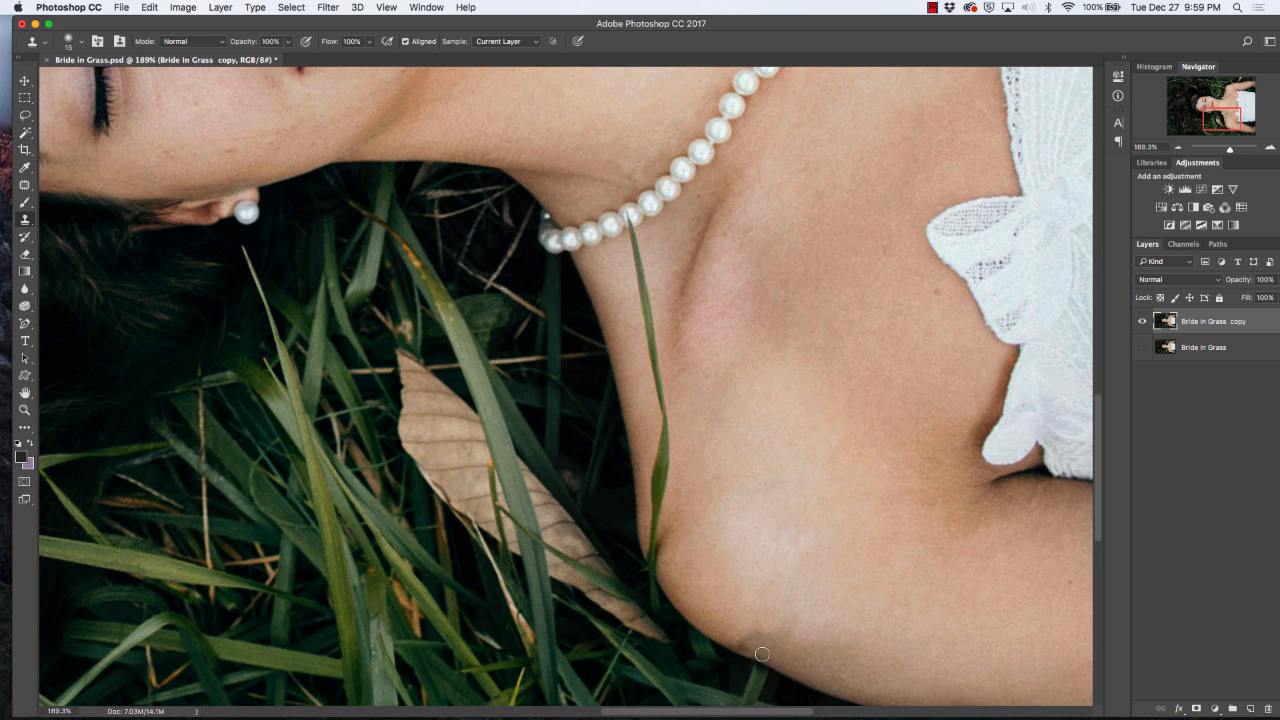
pyautogui.moveTo(797, 654)
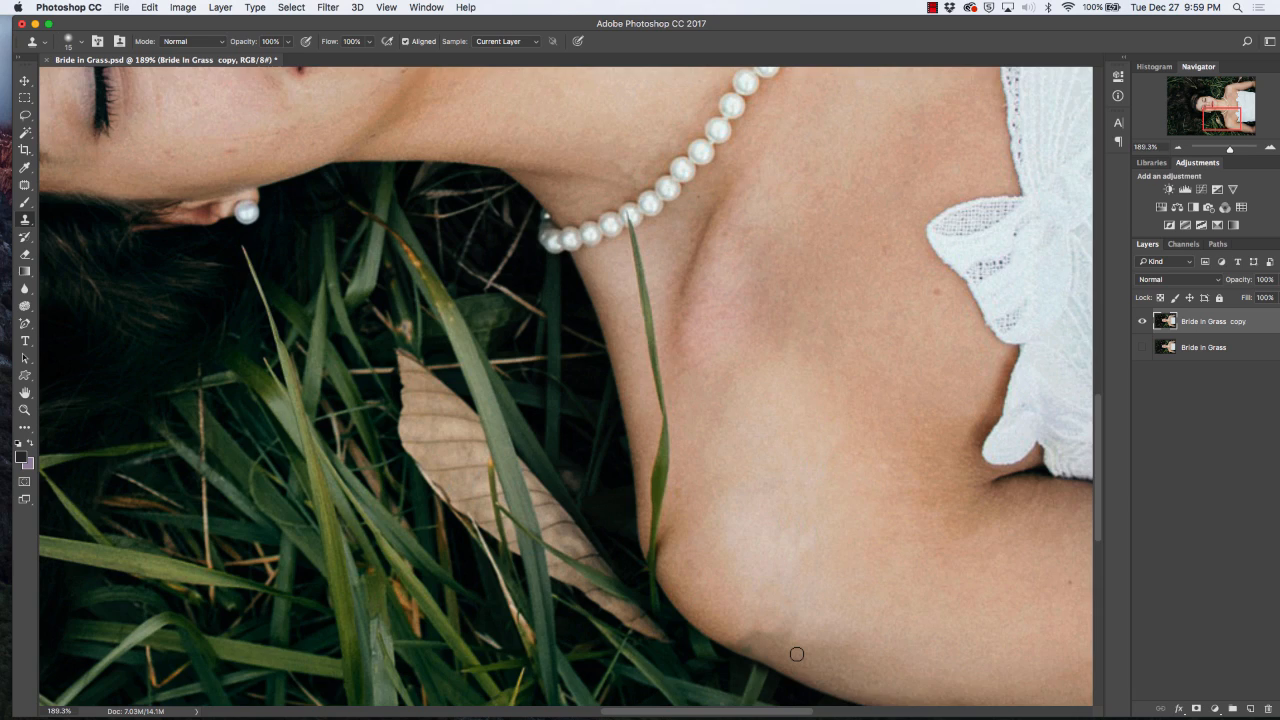